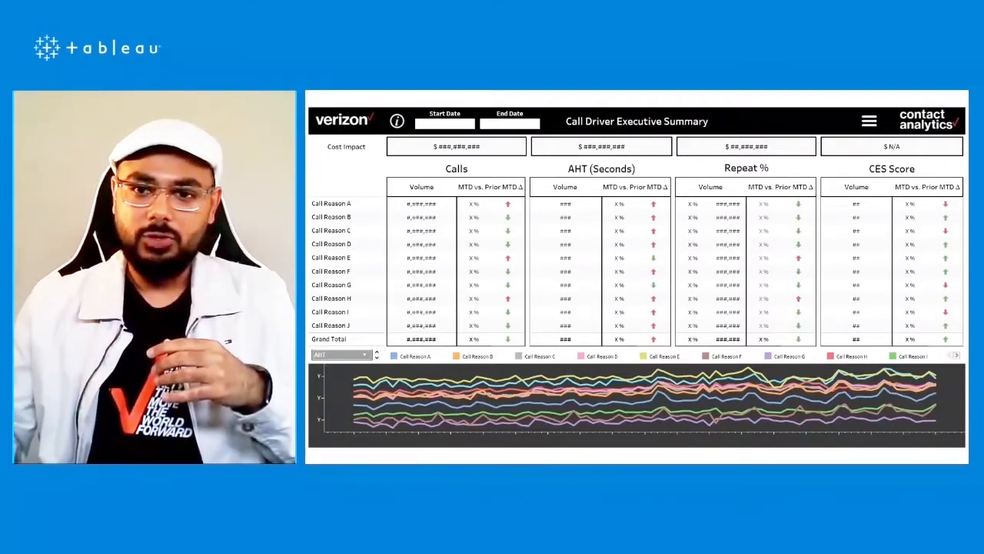
Step: Reveal the Call Reason A volume breakdown bar chart from the Calls section
click(421, 203)
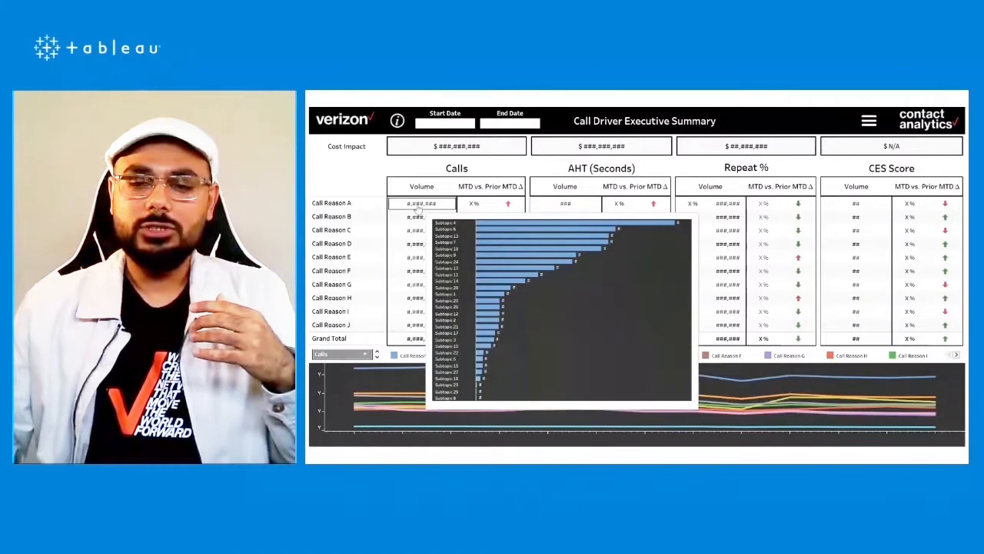